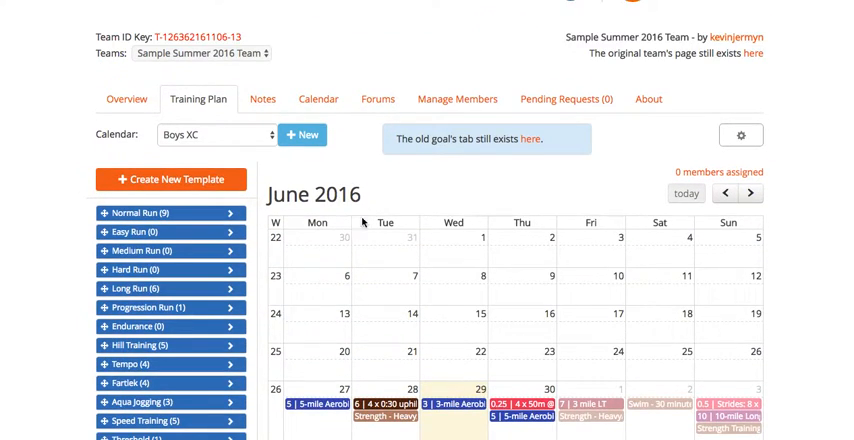
# Start a new team training-plan calendar from + New and focus its name field.
pyautogui.click(210, 134)
pyautogui.write('Sa')
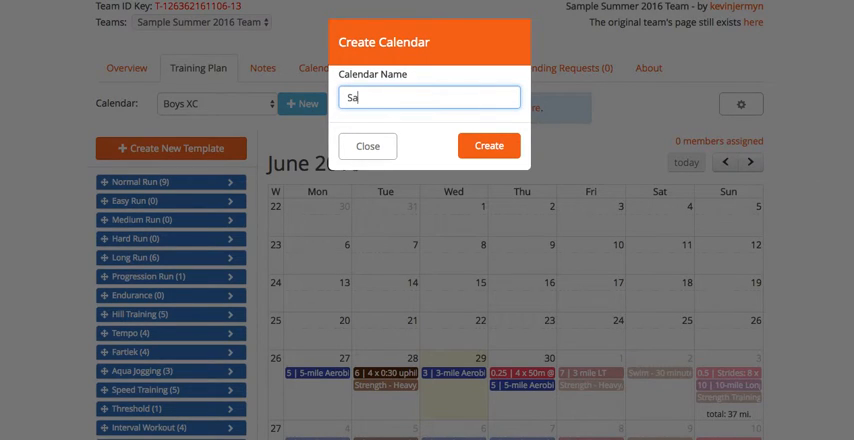
pyautogui.click(489, 145)
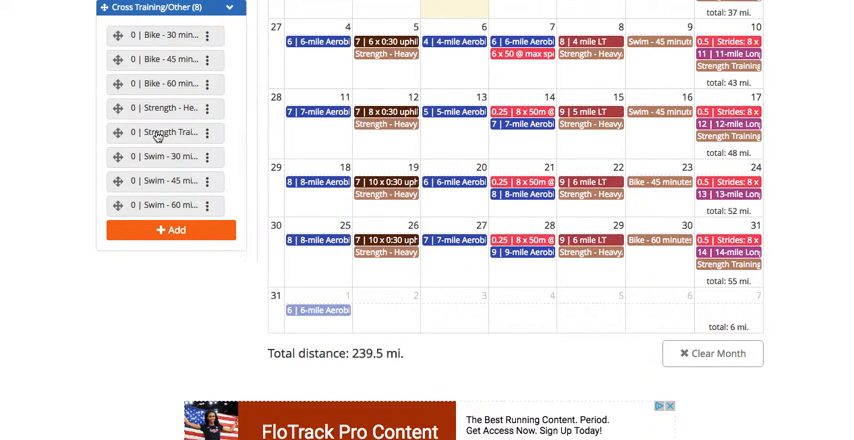
# Scroll up through the calendar while filling later weeks with workout templates.
pyautogui.scroll(3)
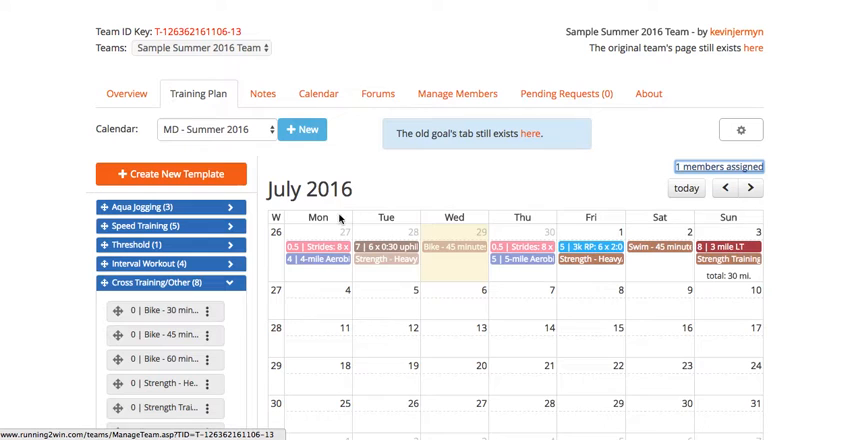